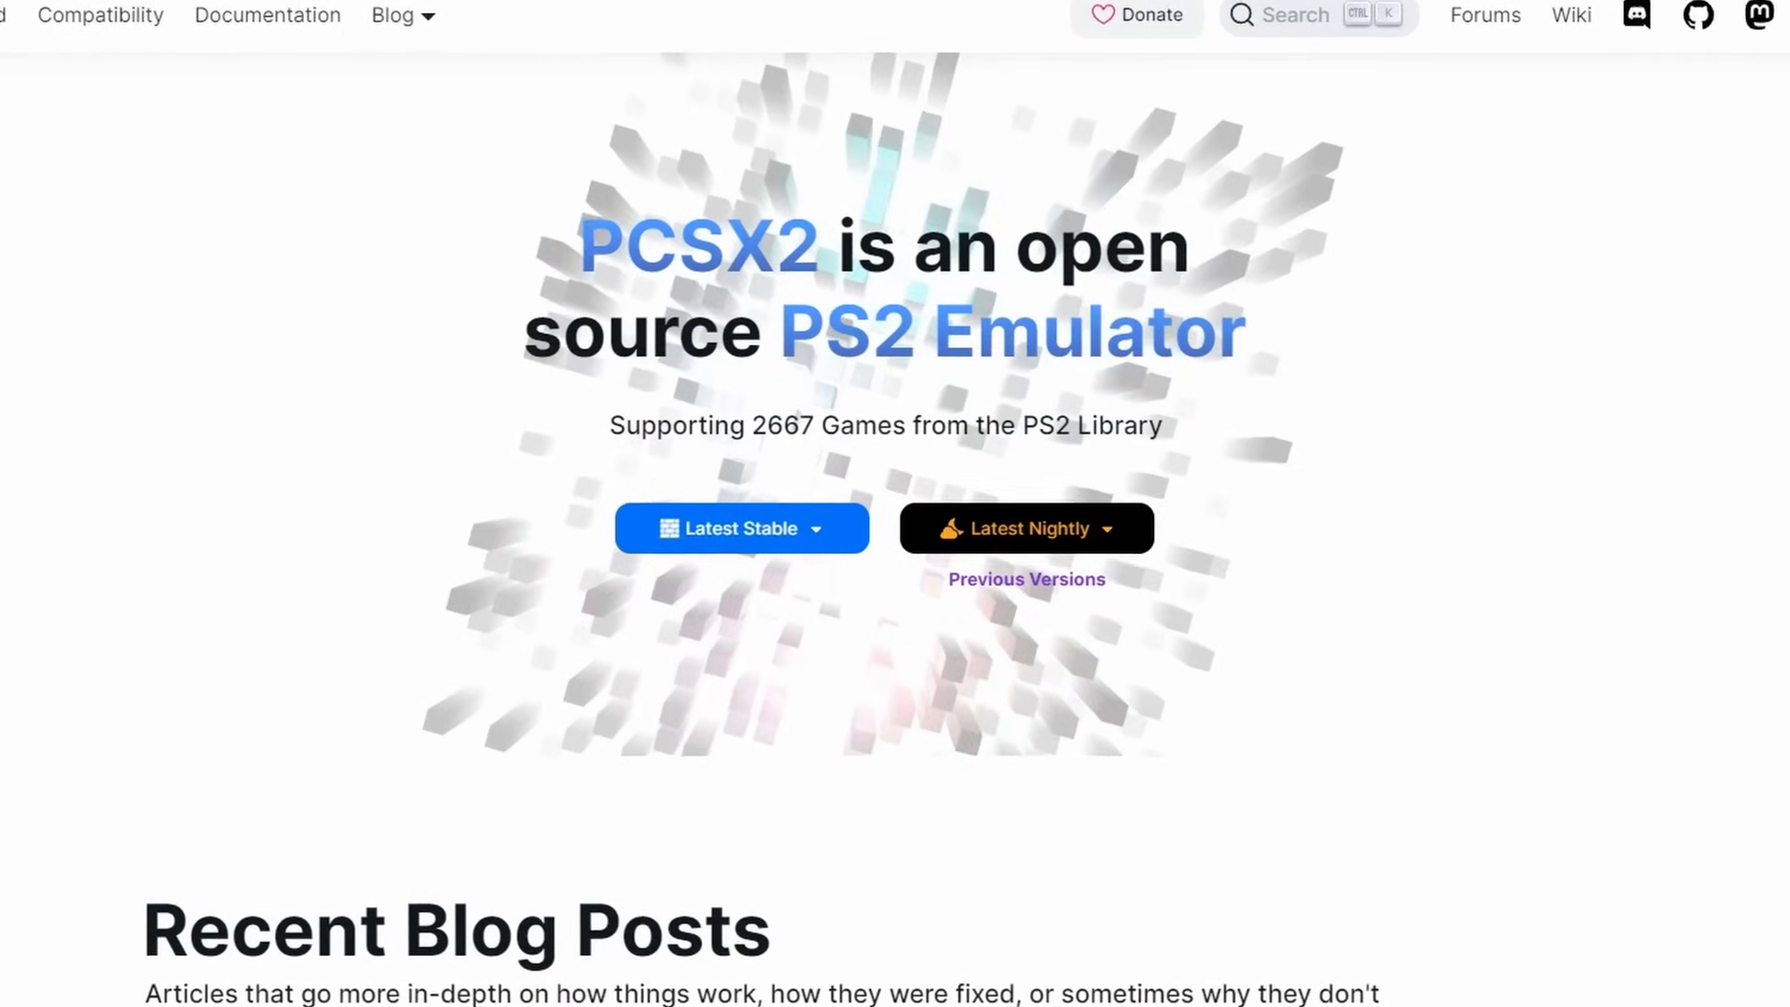
pyautogui.scroll(-3)
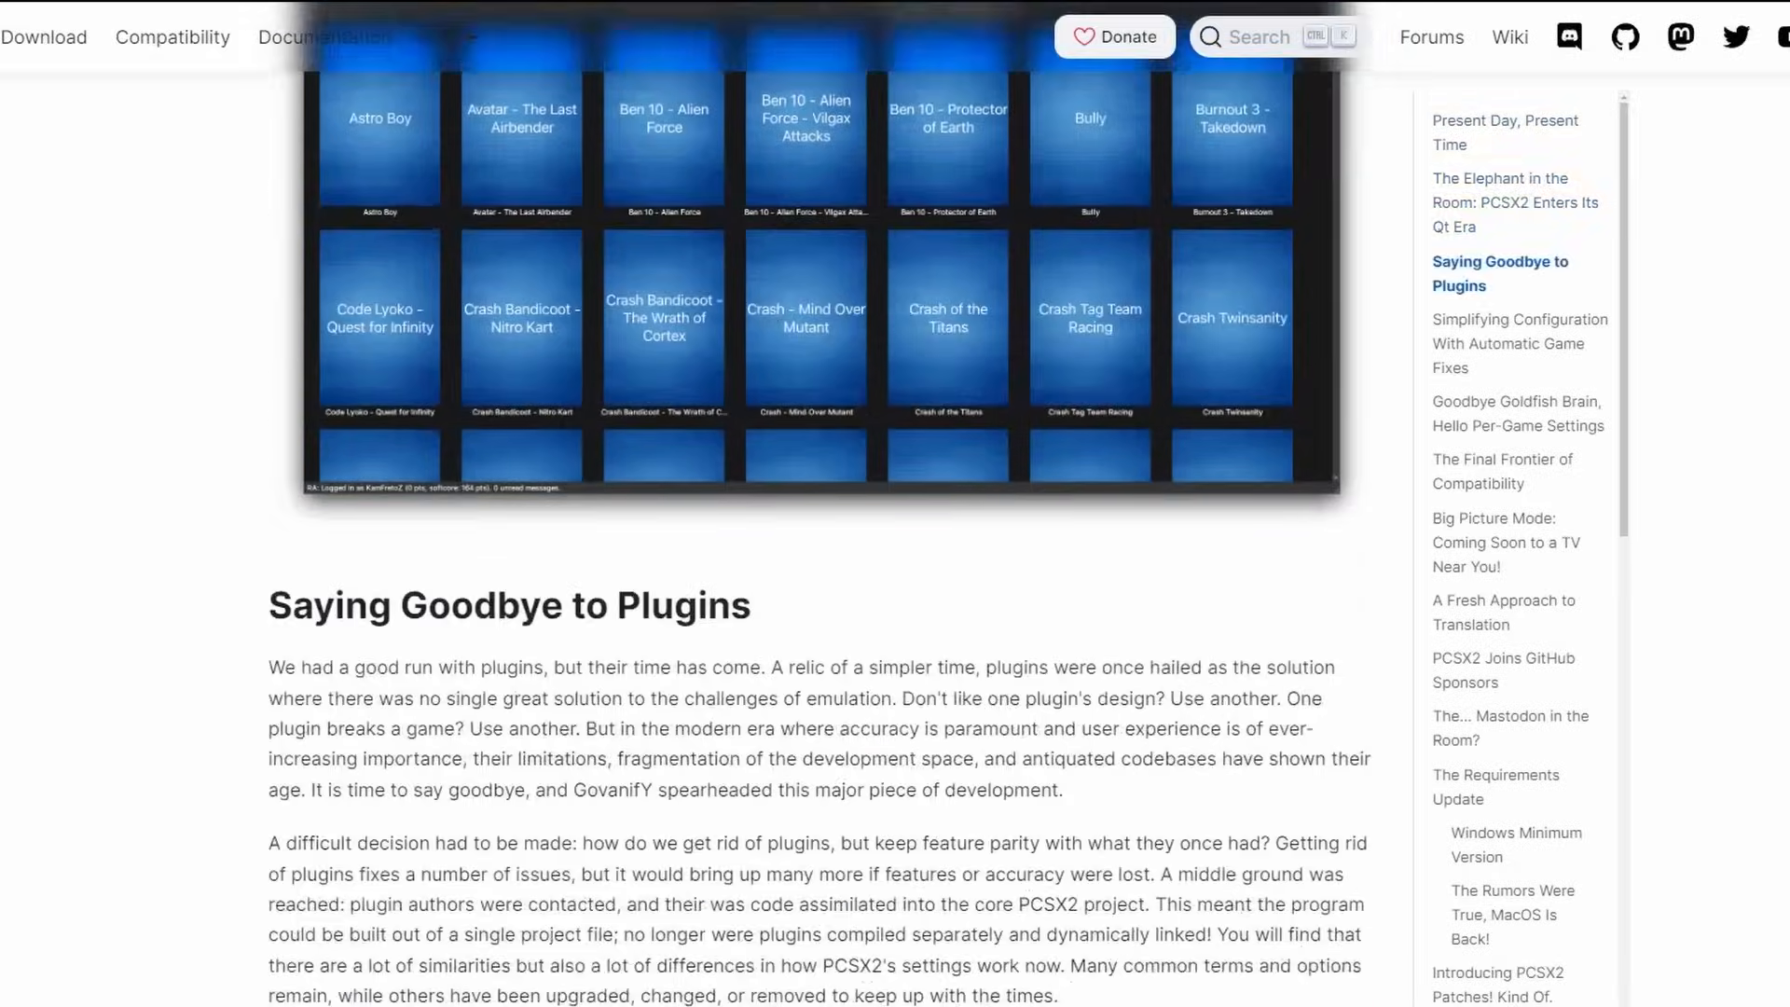
pyautogui.scroll(-3)
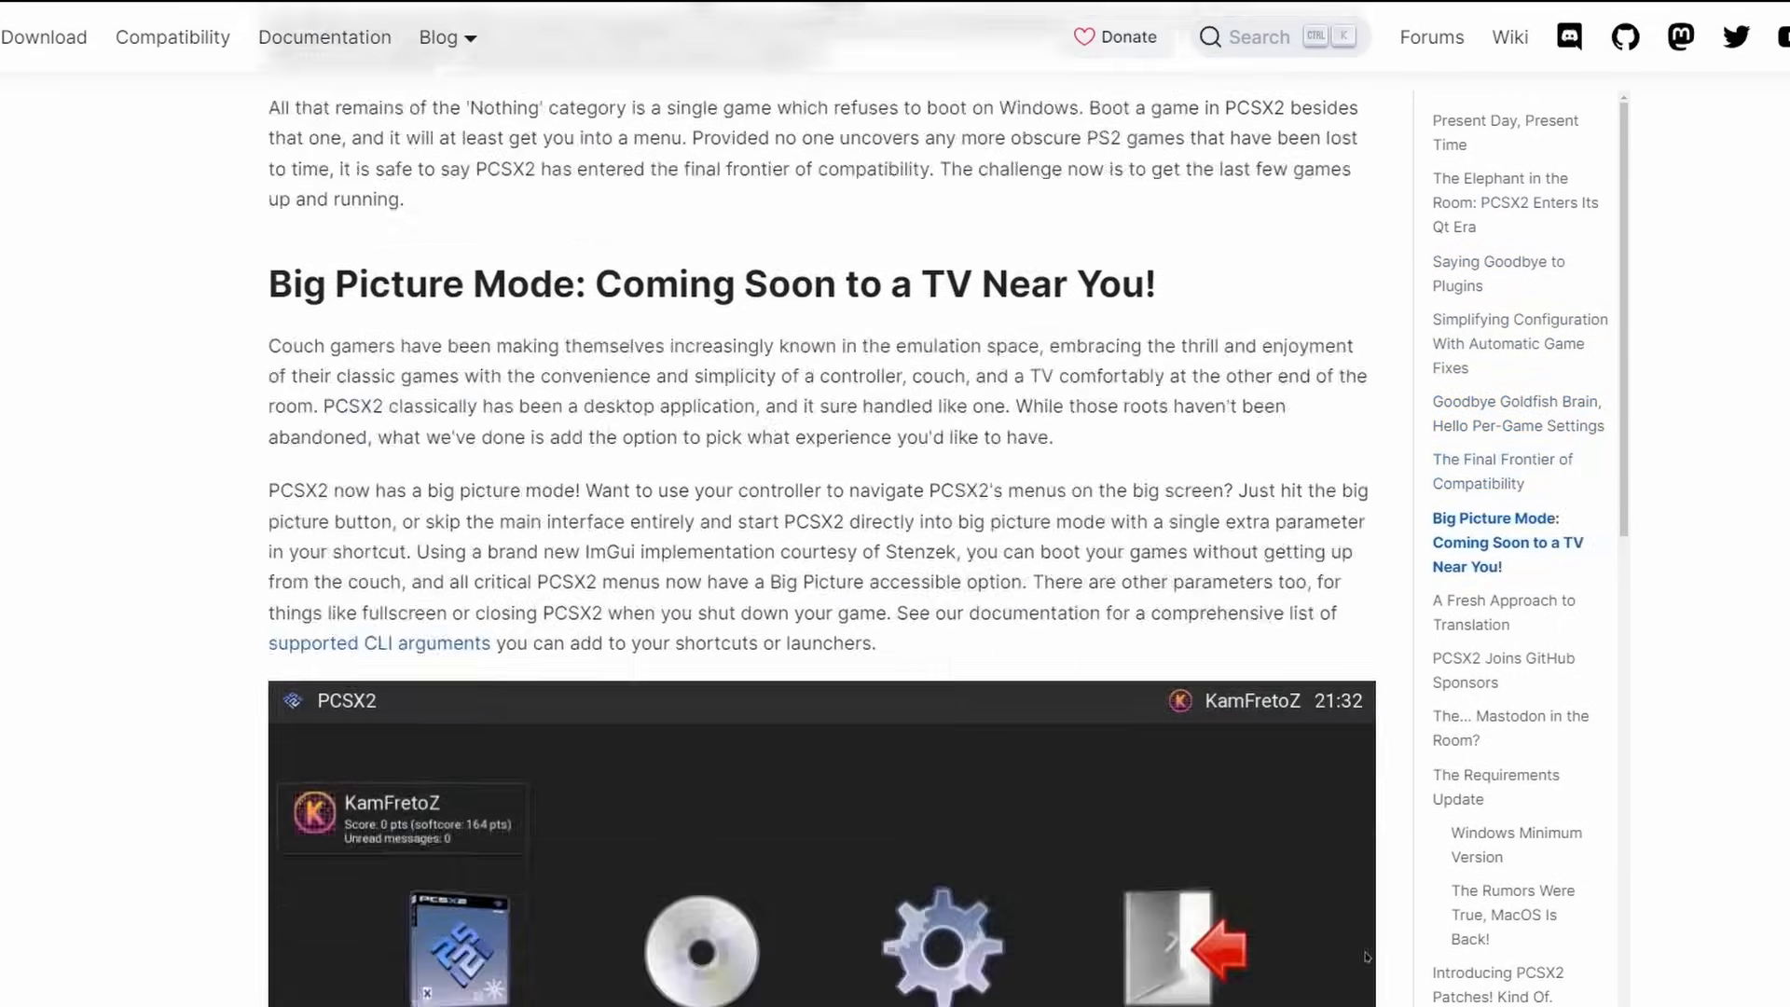
pyautogui.scroll(-3)
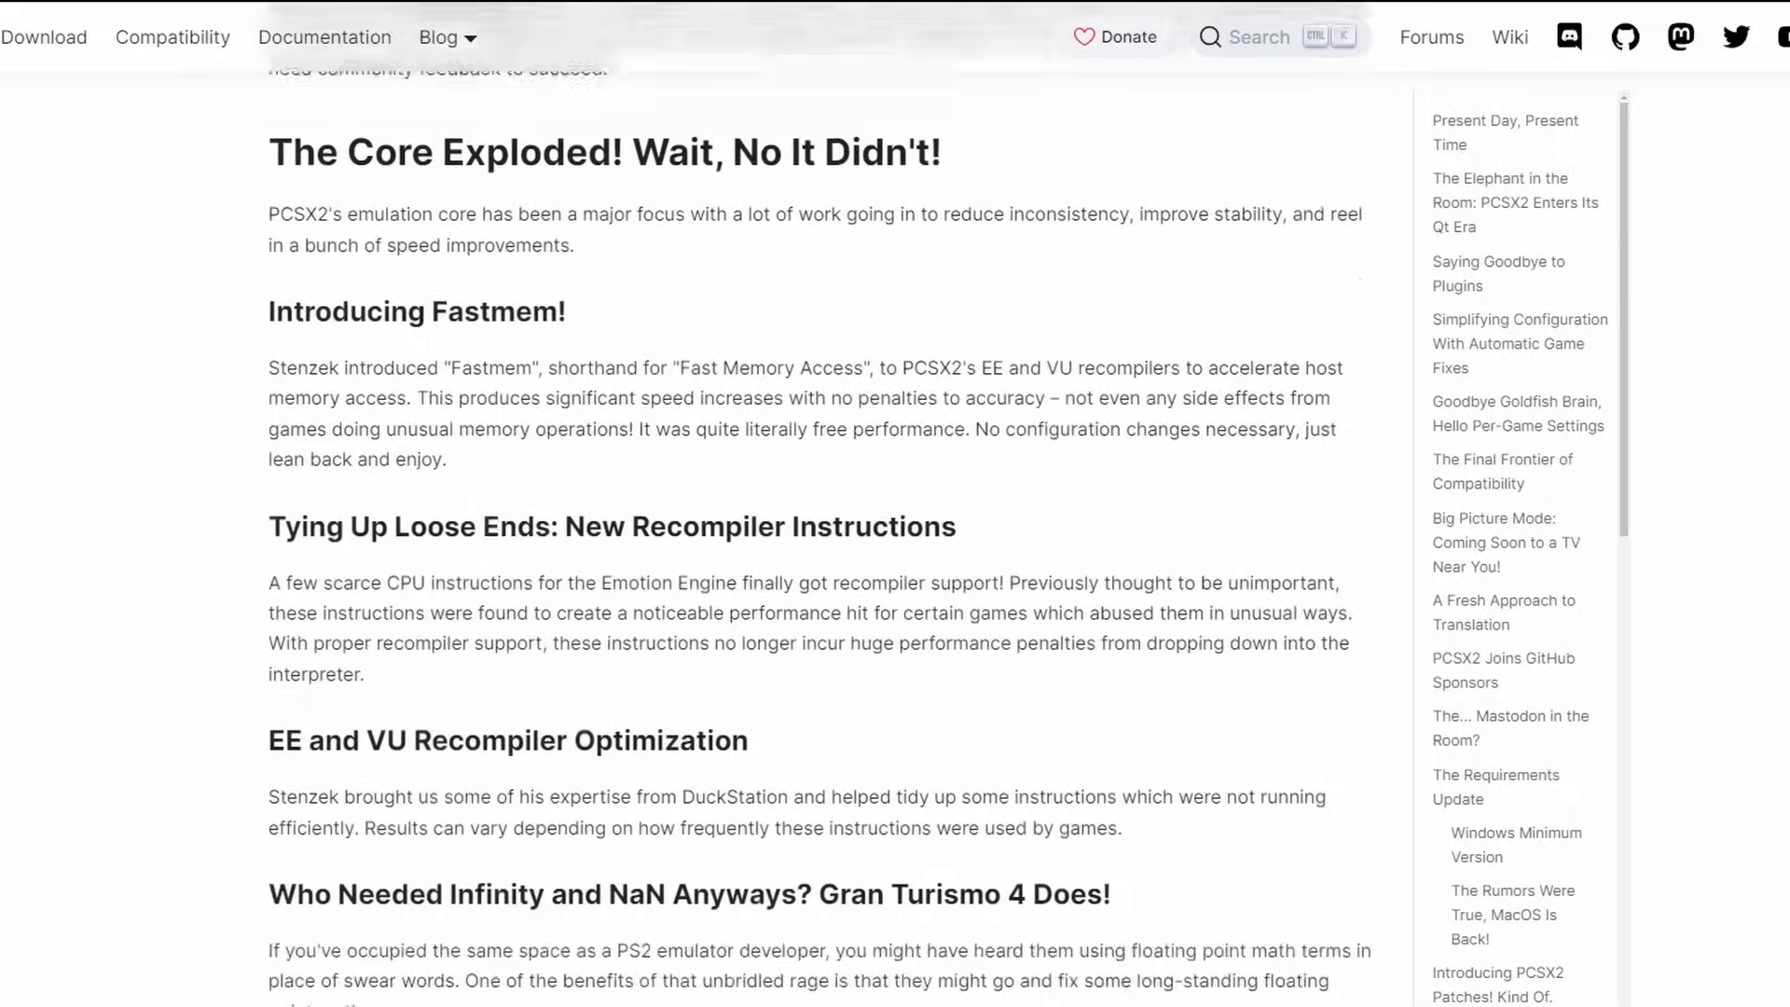
pyautogui.scroll(-3)
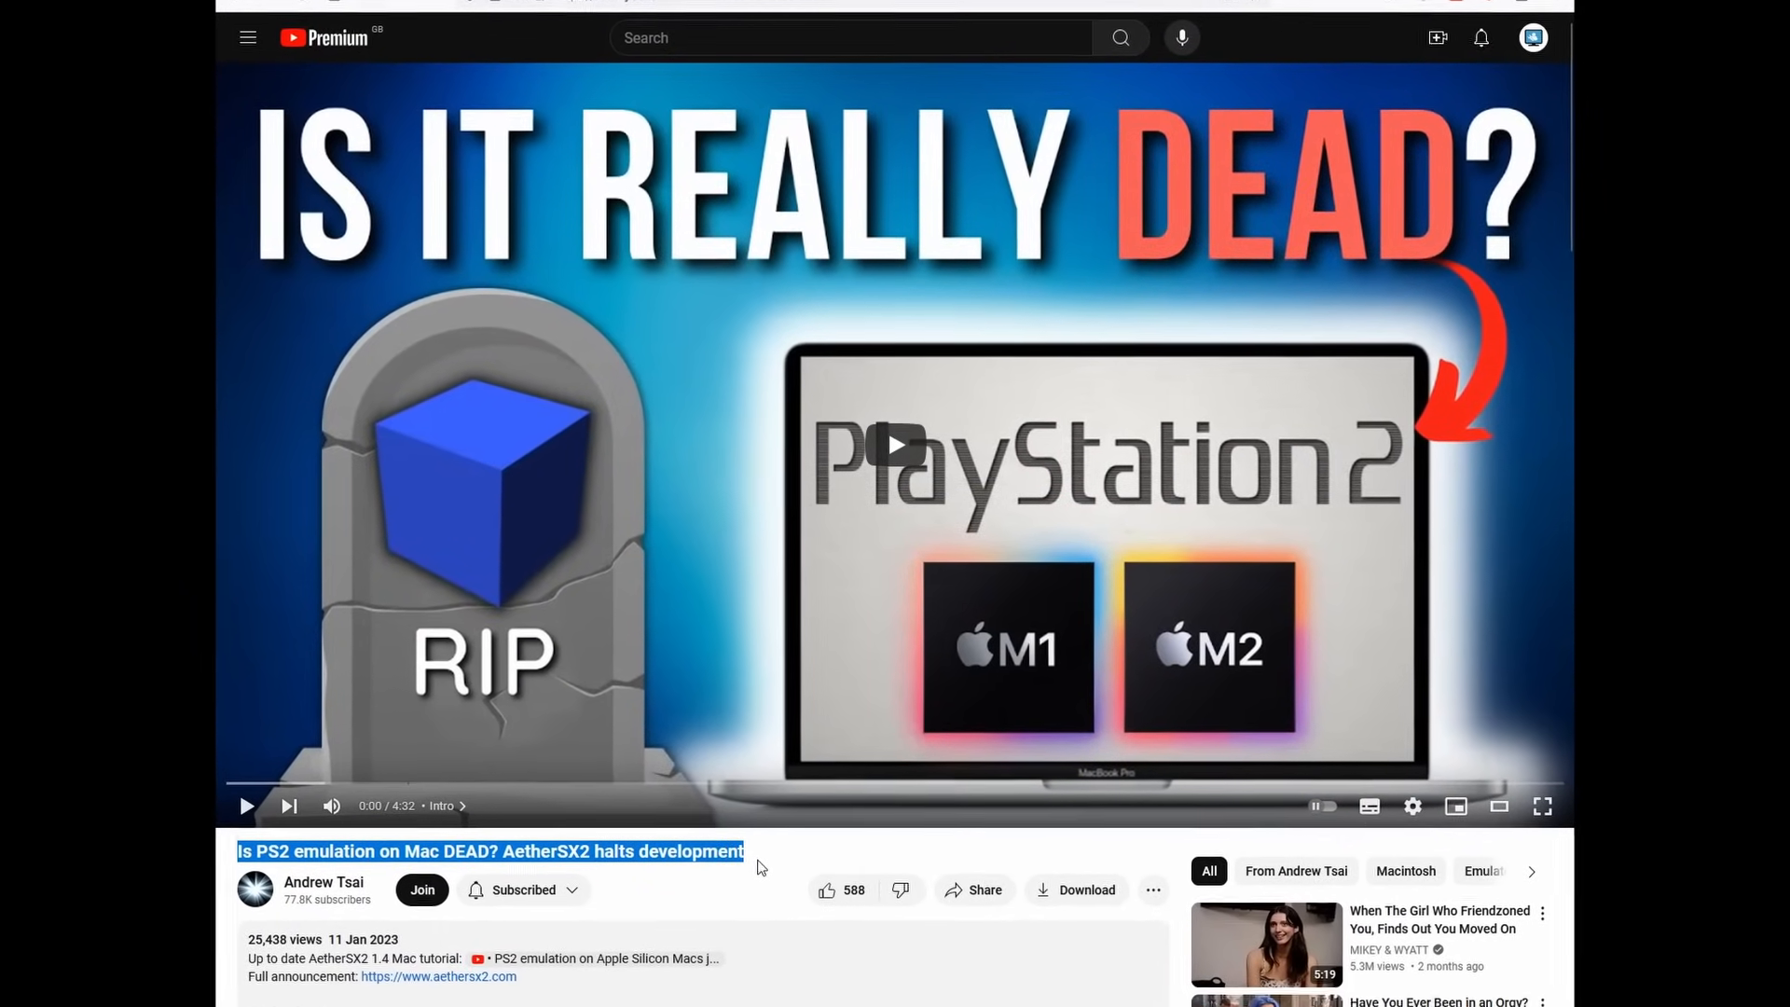
pyautogui.scroll(-3)
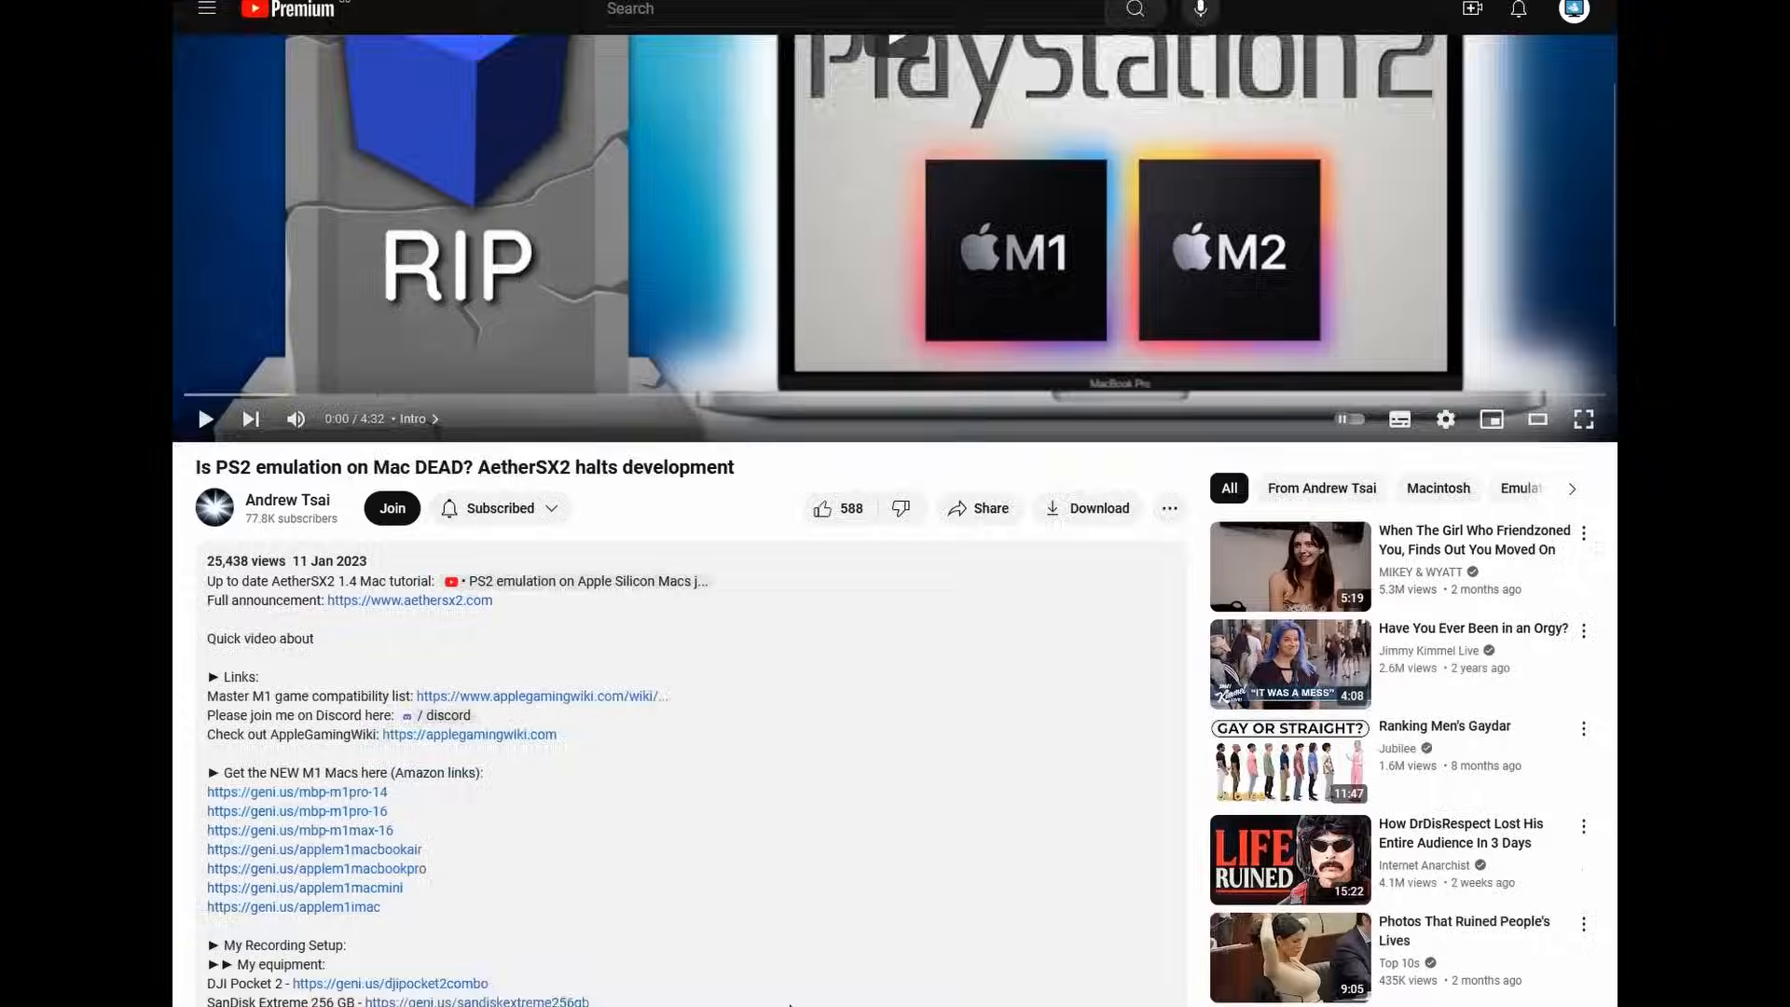